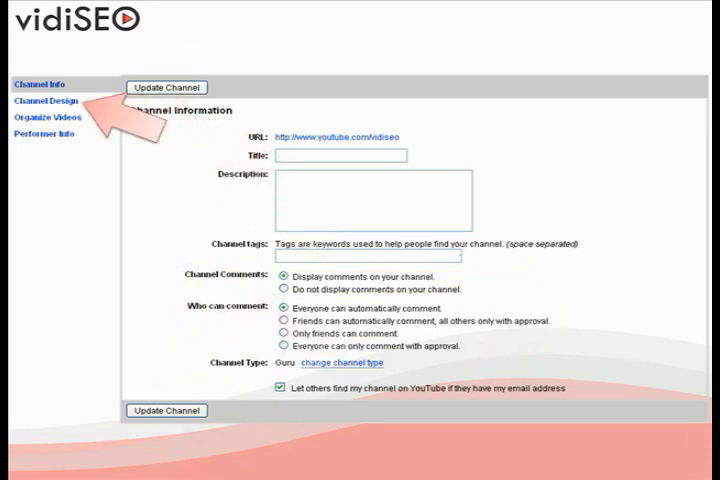
# - Replace the Basic Box background colour #ffffff by starting a new hex value '#F'
pyautogui.click(48, 98)
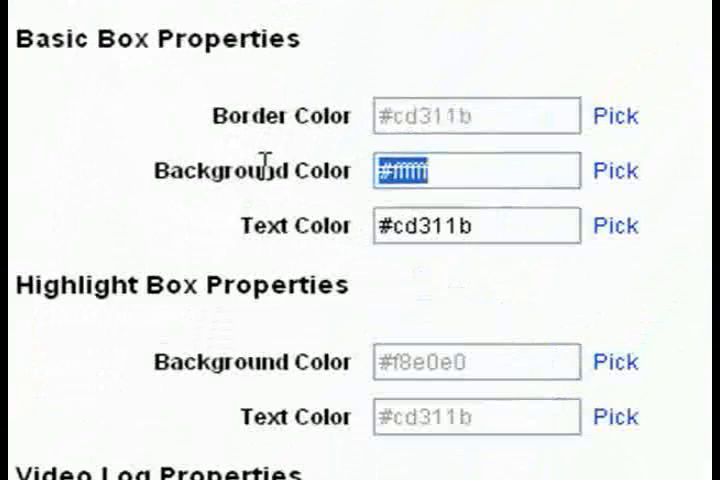
pyautogui.write('#F')
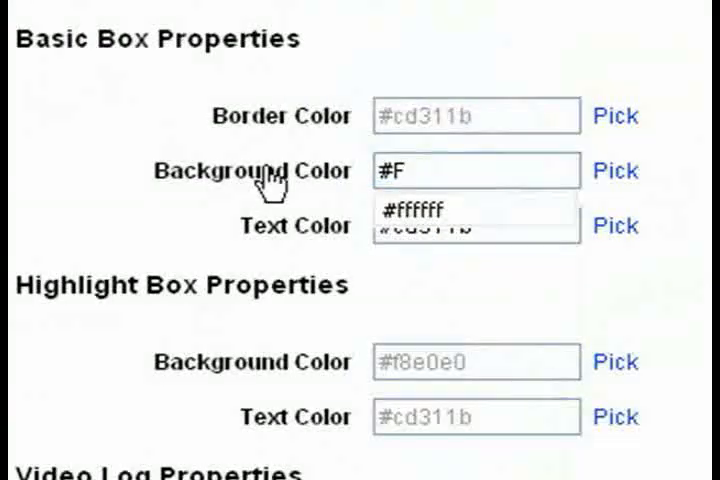